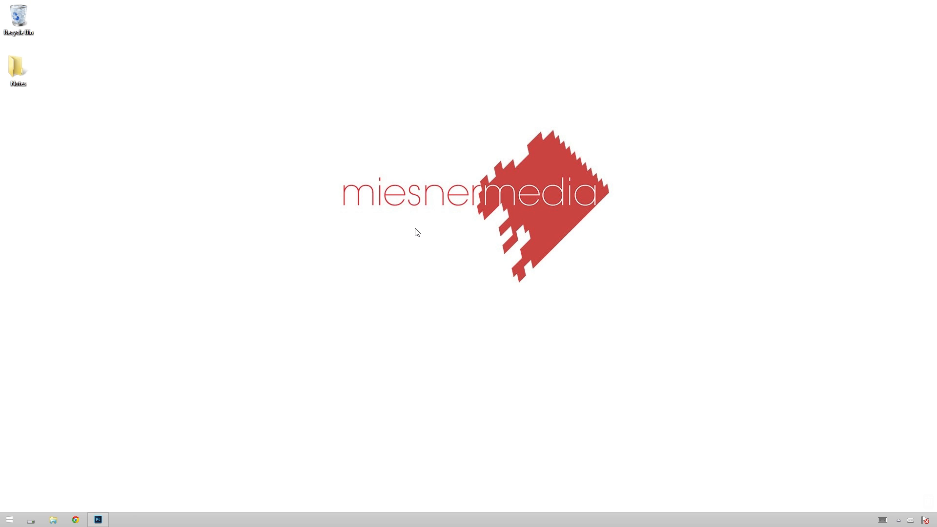
{"action": "mouse_move", "coordinate": [430, 192]}
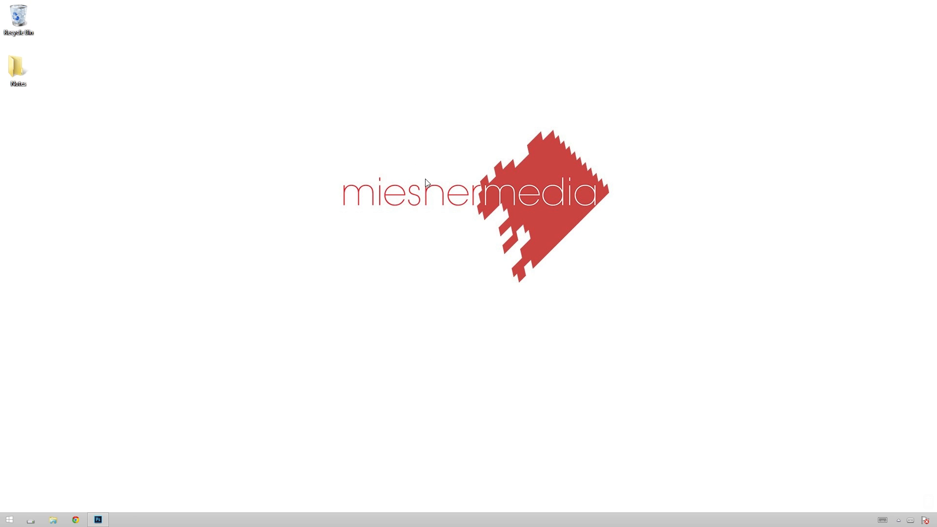
{"action": "mouse_move", "coordinate": [420, 168]}
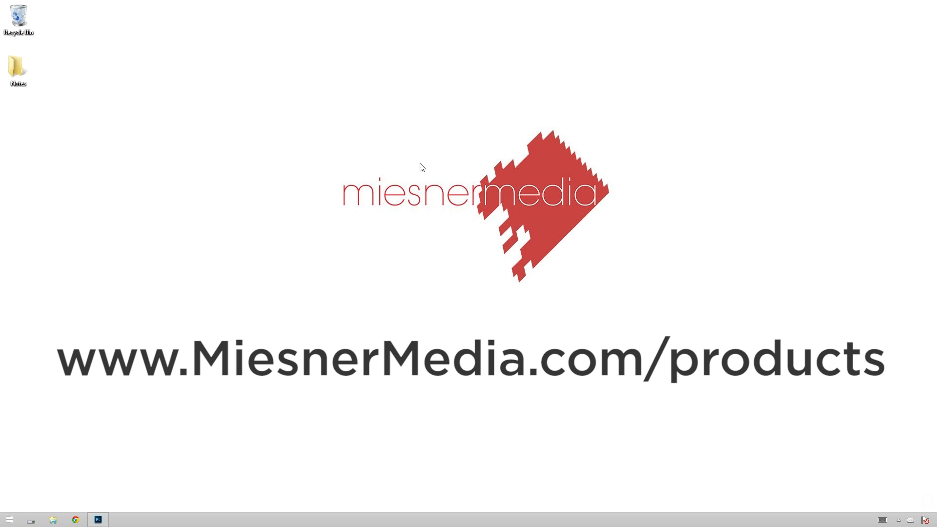
Step: Bring the Photoshop window forward and collapse the empty Properties panel beside the photo
{"action": "left_click", "coordinate": [541, 287]}
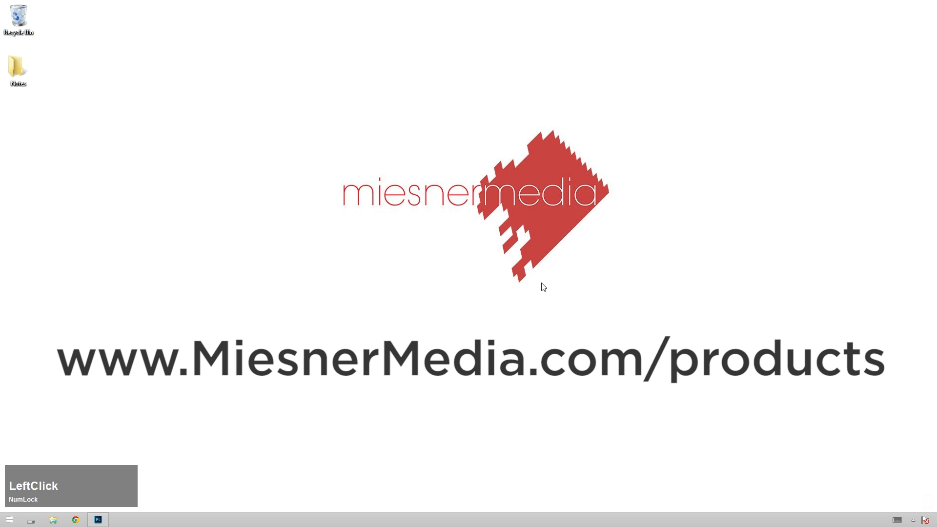
{"action": "left_click", "coordinate": [98, 520]}
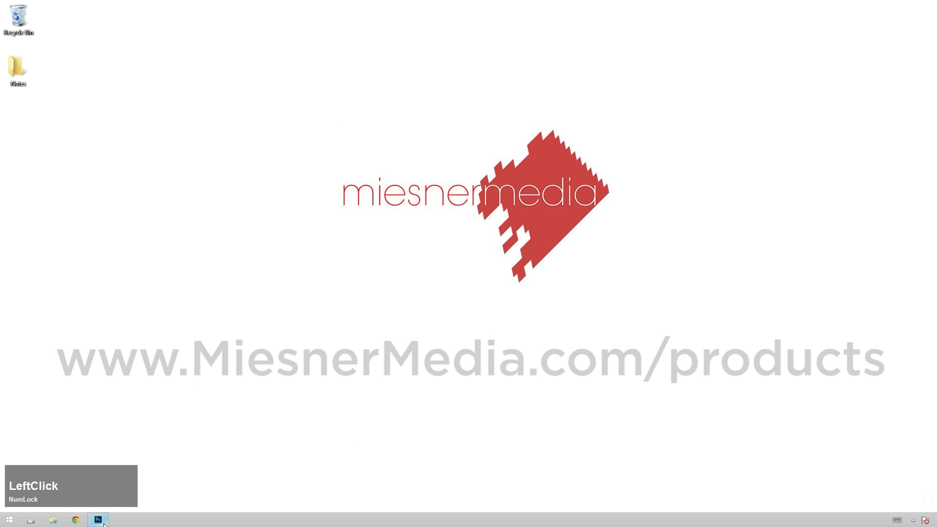
{"action": "left_click", "coordinate": [97, 520]}
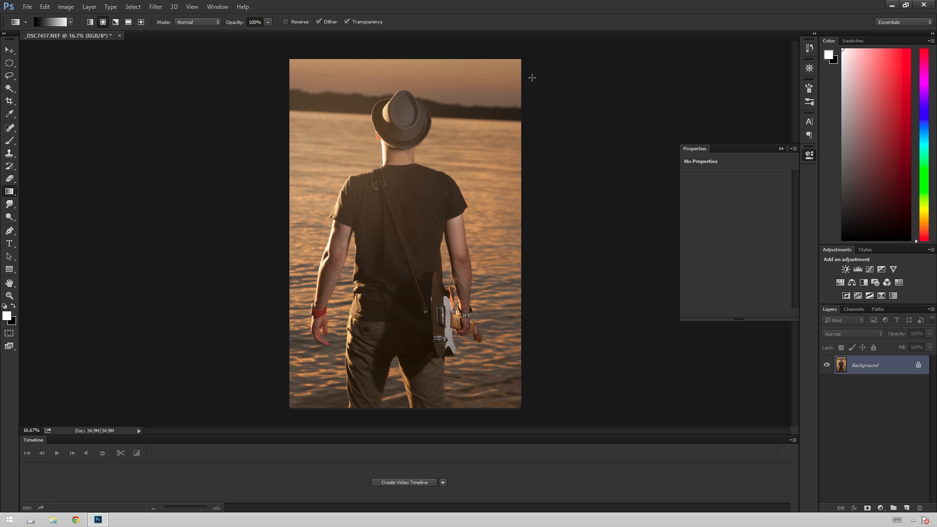
{"action": "mouse_move", "coordinate": [538, 299]}
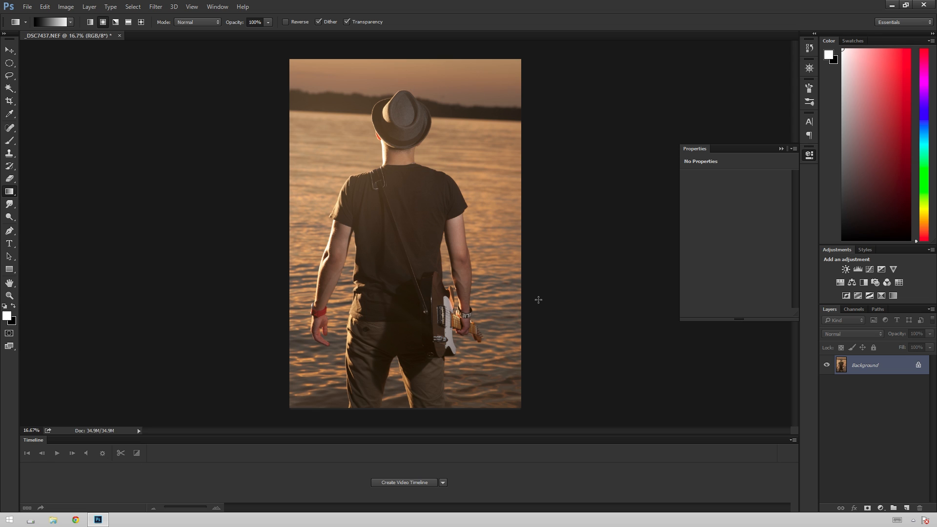
{"action": "mouse_move", "coordinate": [417, 223]}
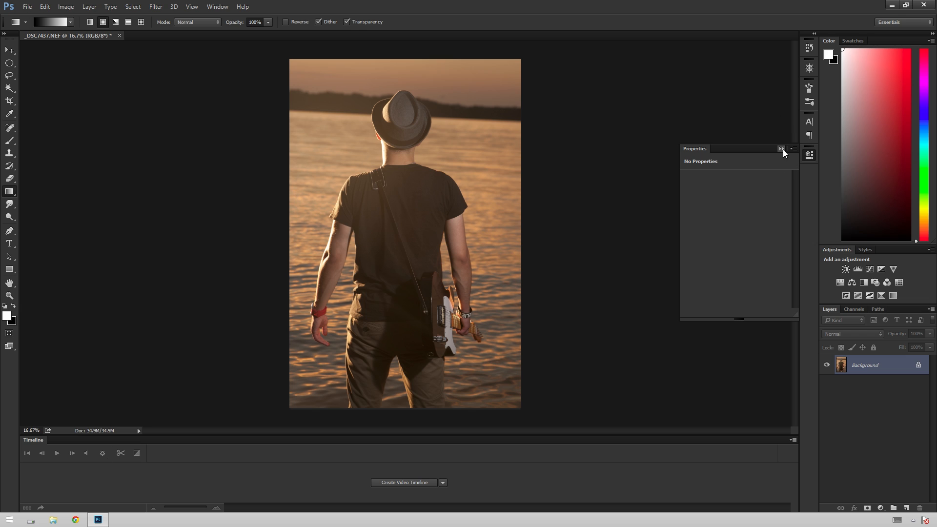
{"action": "left_click", "coordinate": [781, 148]}
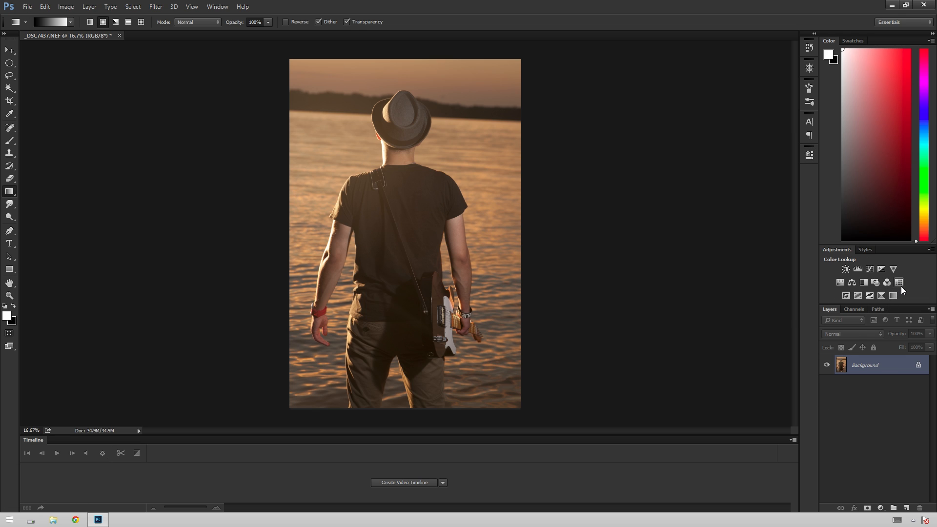
Step: Add a Color Lookup adjustment layer and browse to load a 3D LUT from disk
{"action": "left_click", "coordinate": [899, 282]}
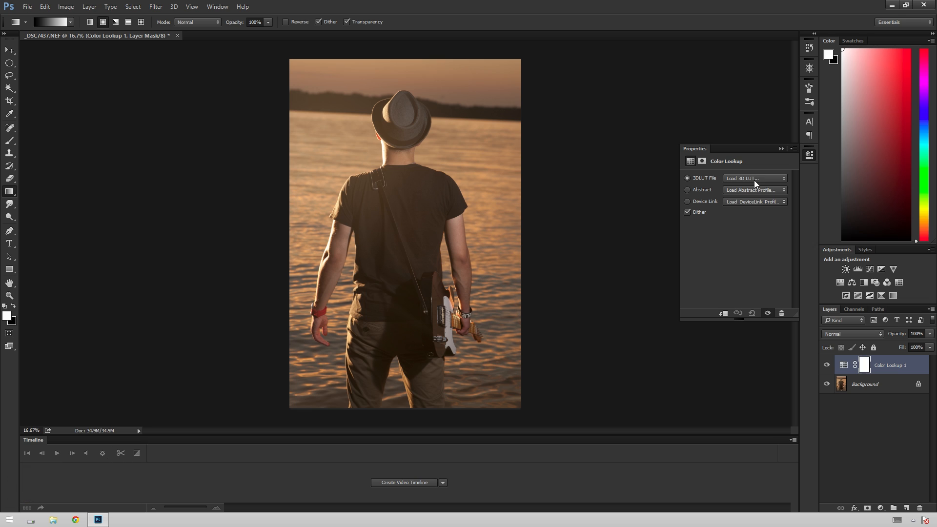
{"action": "left_click", "coordinate": [754, 178]}
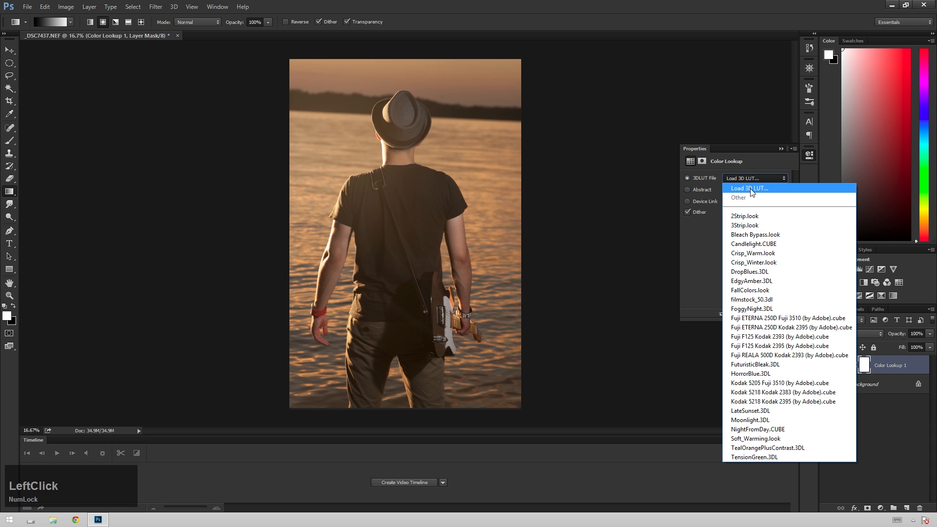
{"action": "left_click", "coordinate": [750, 188]}
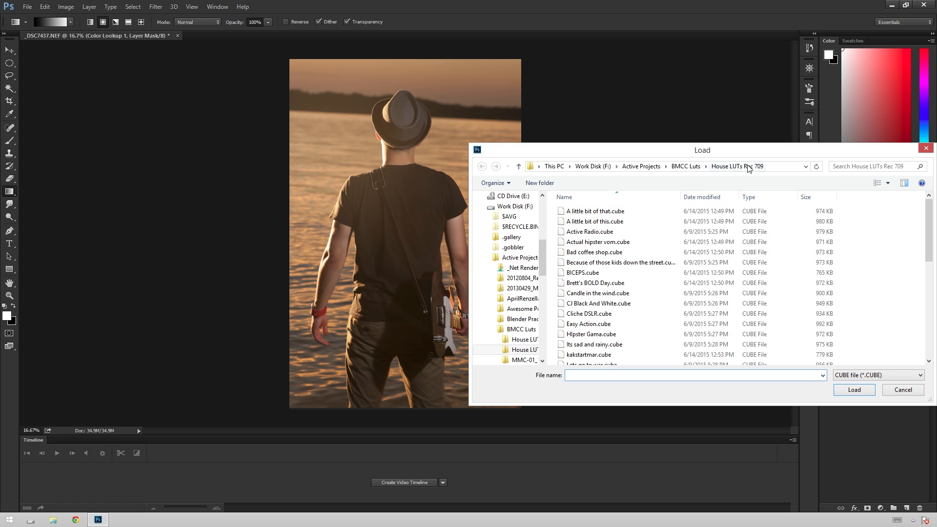
{"action": "left_click", "coordinate": [598, 302]}
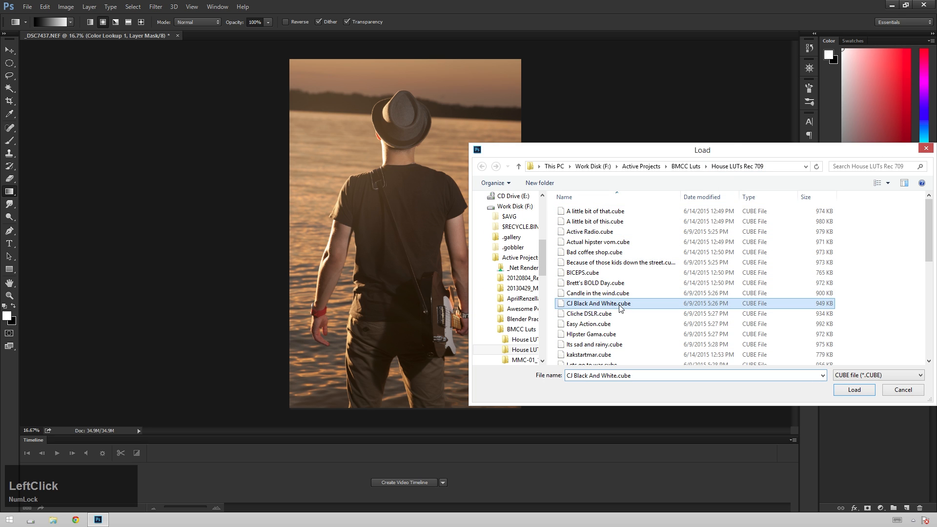
Step: Choose kakstartmar.cube instead of the CJ Black And White LUT and load it
{"action": "scroll", "scroll_direction": "down", "scroll_amount": 3}
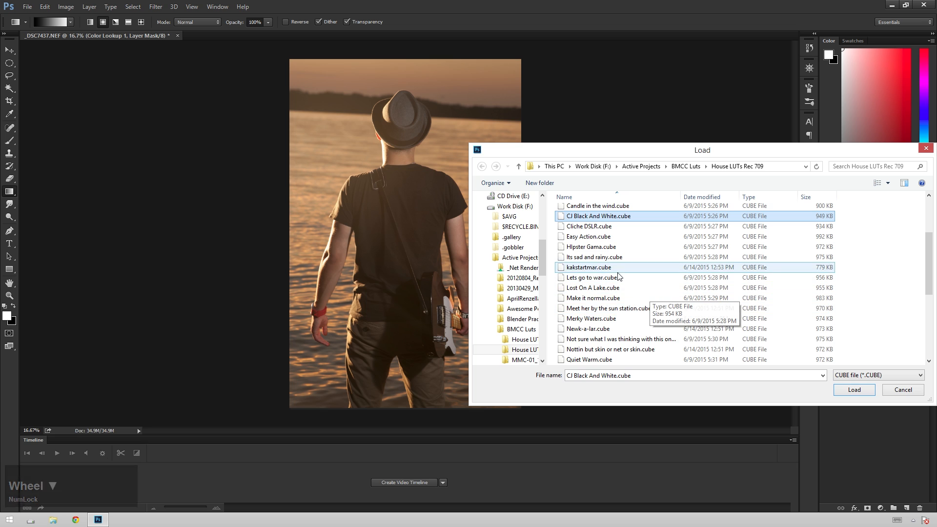
{"action": "left_click", "coordinate": [588, 266]}
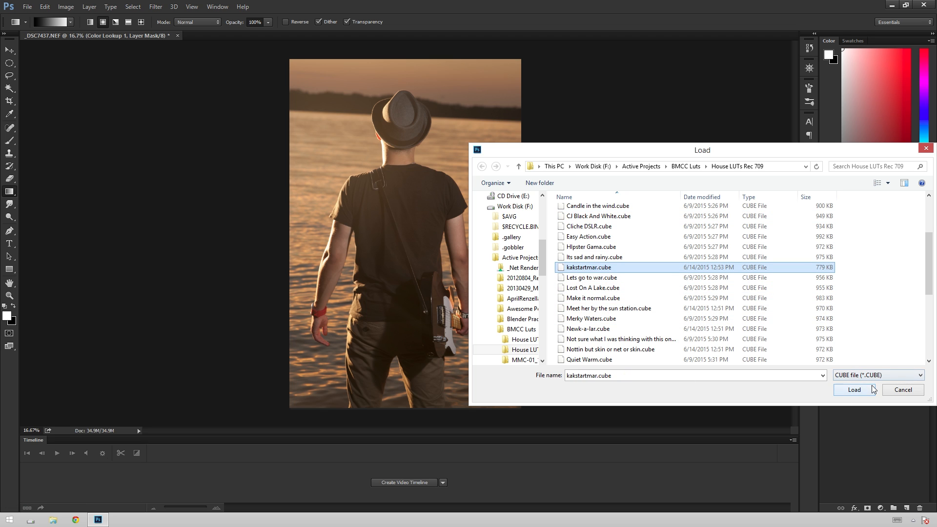
{"action": "left_click", "coordinate": [854, 389]}
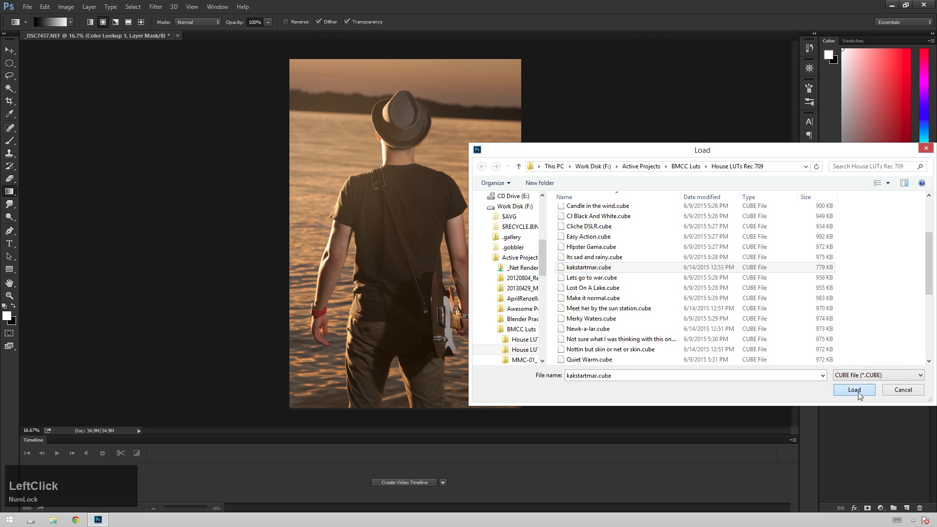
{"action": "left_click", "coordinate": [854, 390]}
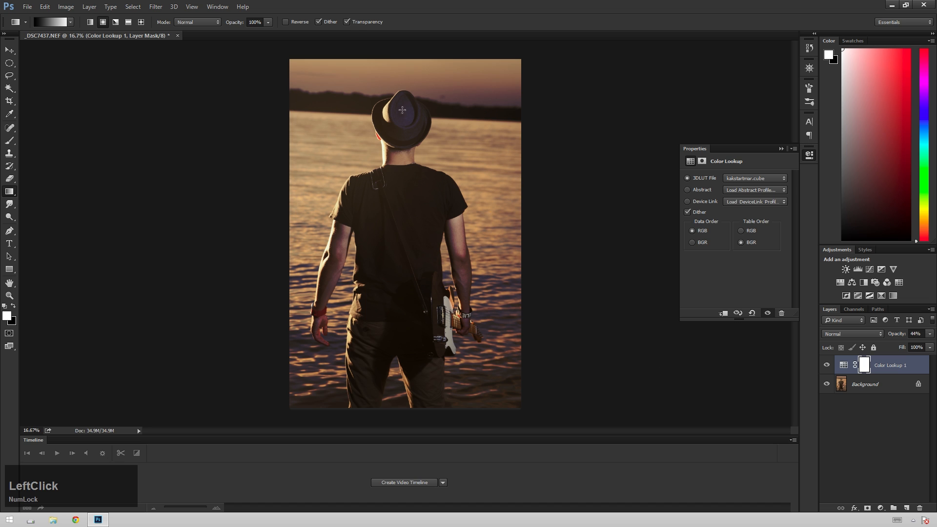
{"action": "mouse_move", "coordinate": [599, 453]}
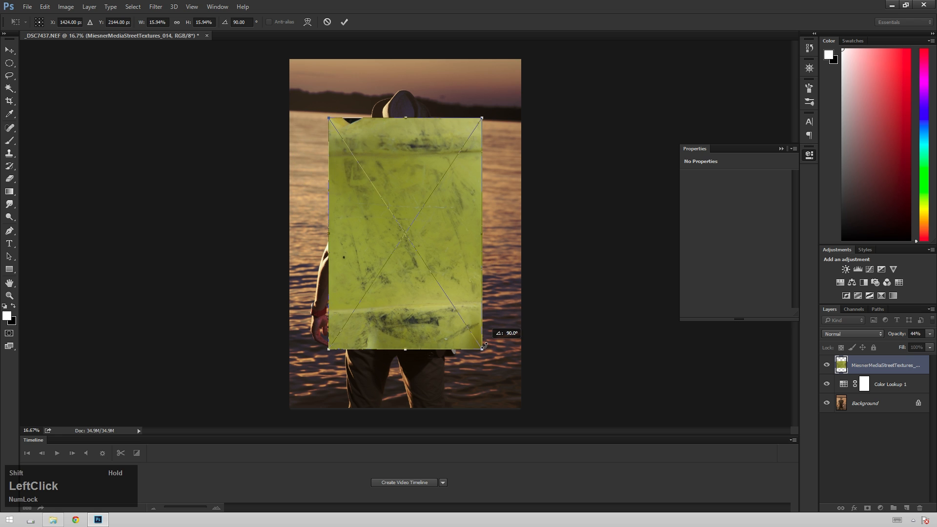
Step: Rotate the placed street texture a quarter turn and enlarge it to cover the whole photo
{"action": "left_click_drag", "start_coordinate": [482, 346], "coordinate": [272, 416]}
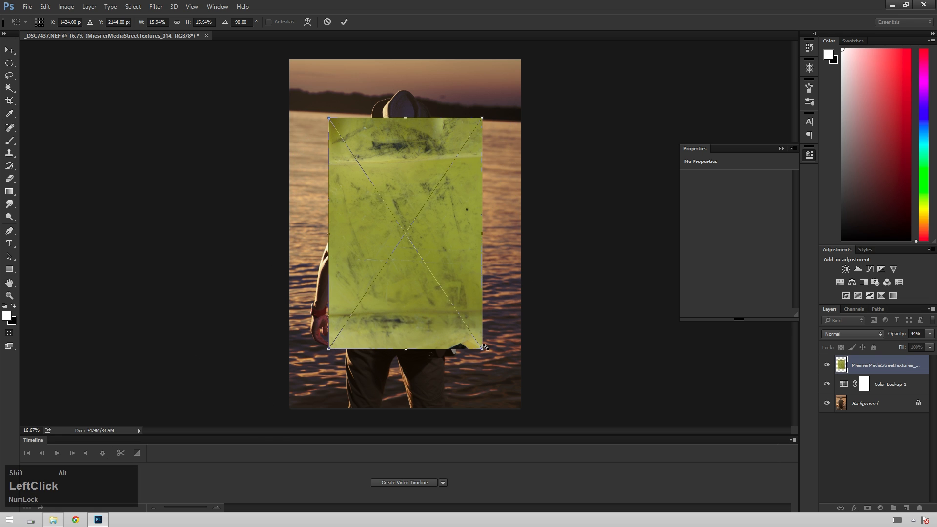
{"action": "left_click_drag", "start_coordinate": [482, 348], "coordinate": [521, 410]}
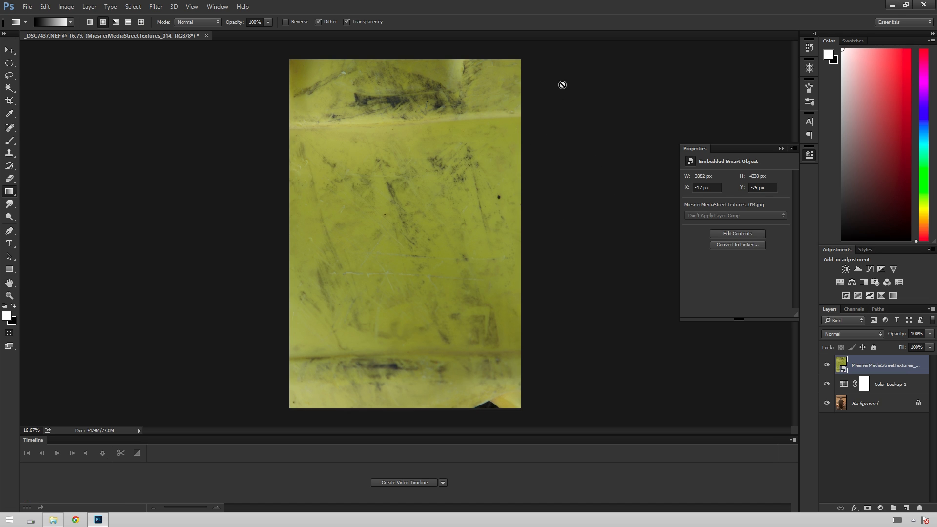
{"action": "mouse_move", "coordinate": [457, 158]}
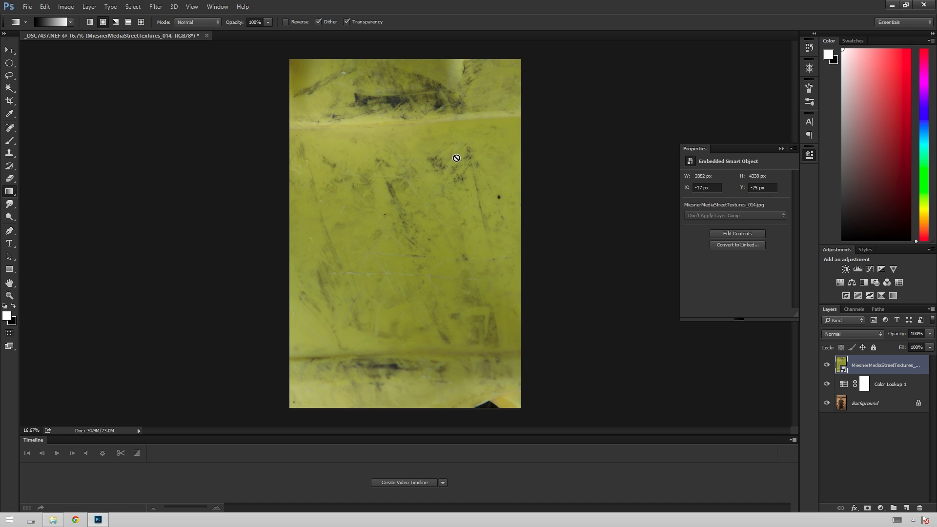
{"action": "mouse_move", "coordinate": [854, 336]}
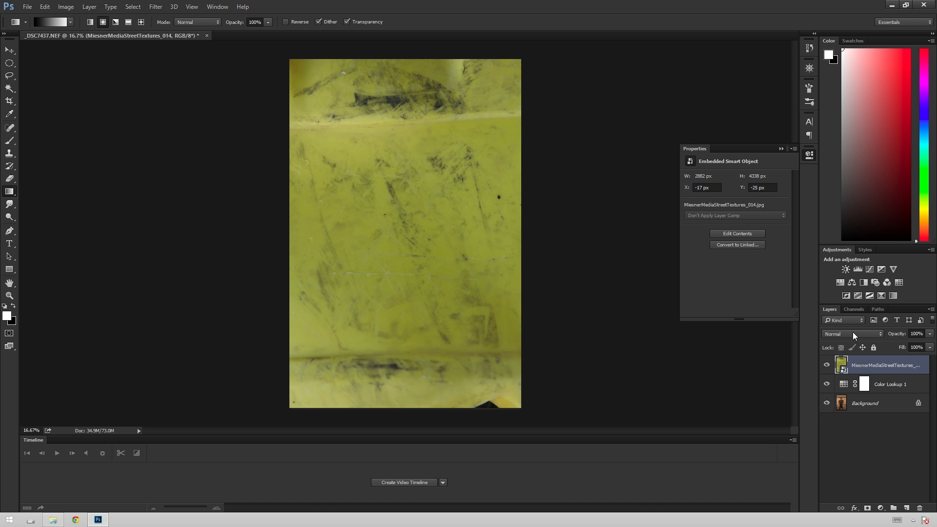
Step: Cycle the texture layer through burn, lighten, soft, hard and Divide blends, settling on Overlay
{"action": "left_click", "coordinate": [851, 333]}
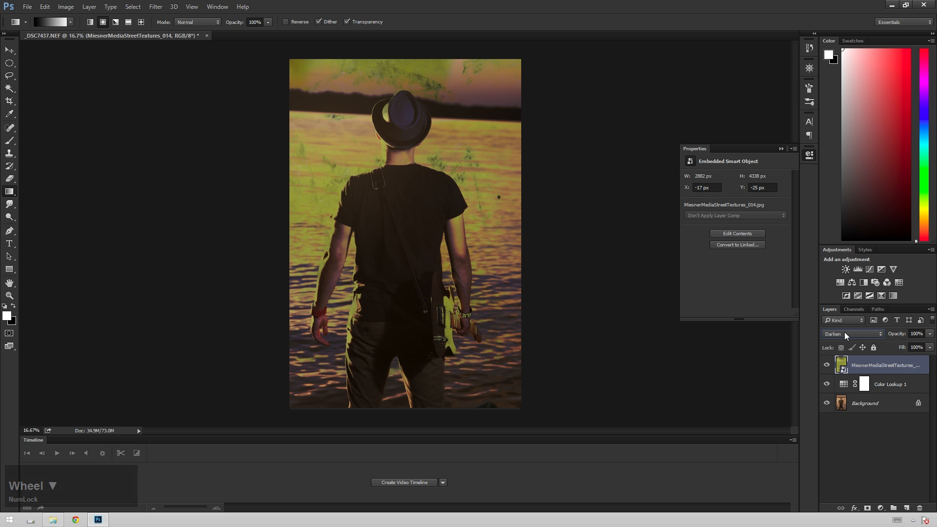
{"action": "left_click", "coordinate": [852, 333]}
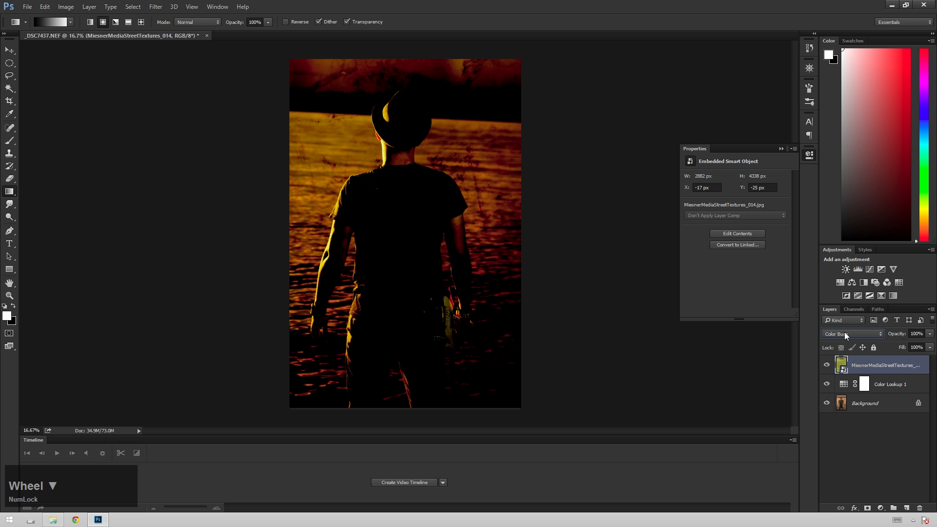
{"action": "left_click", "coordinate": [851, 333]}
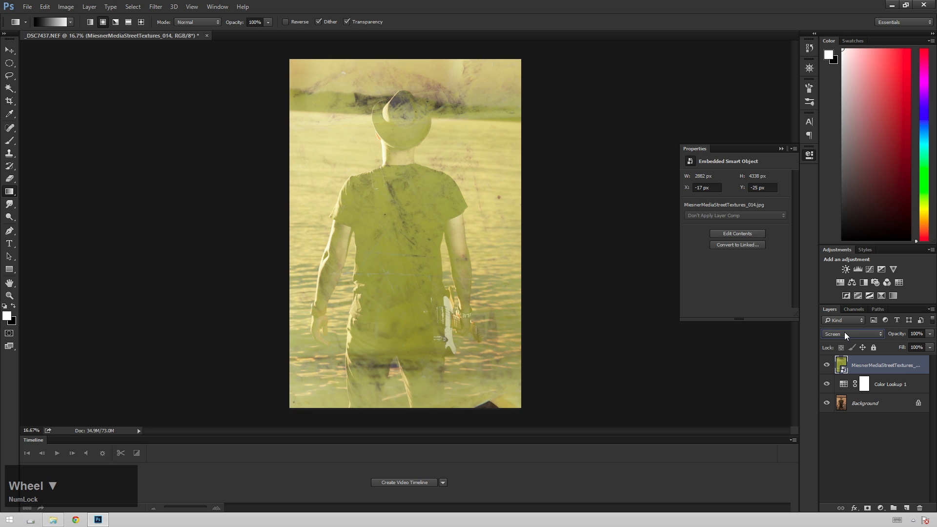
{"action": "left_click", "coordinate": [845, 334]}
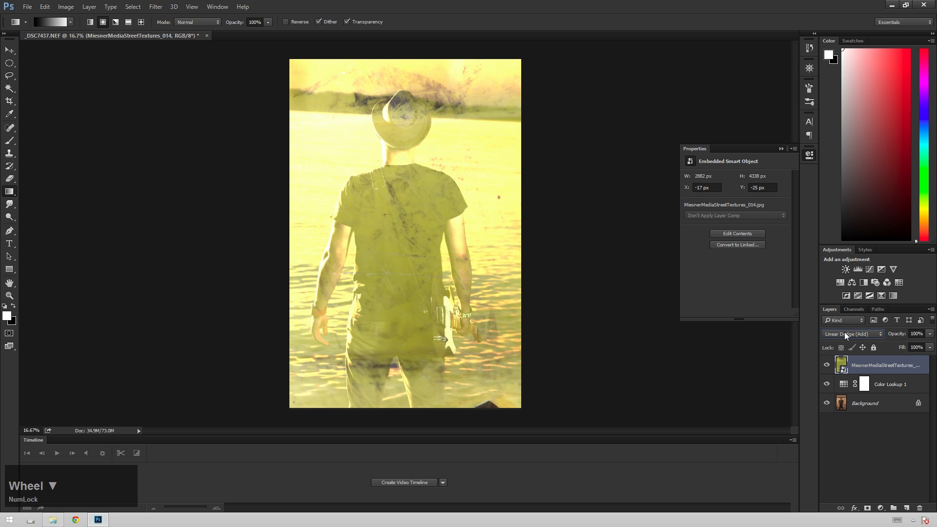
{"action": "left_click", "coordinate": [853, 334]}
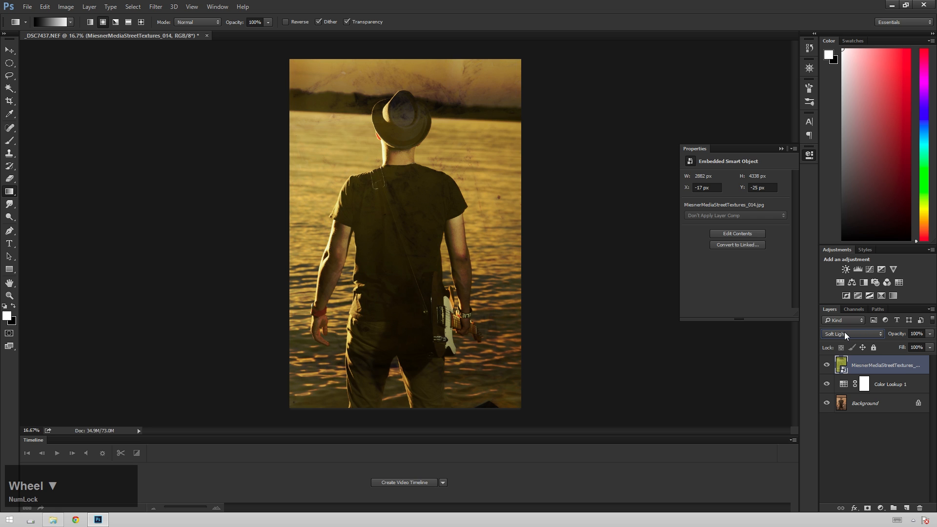
{"action": "left_click", "coordinate": [851, 333]}
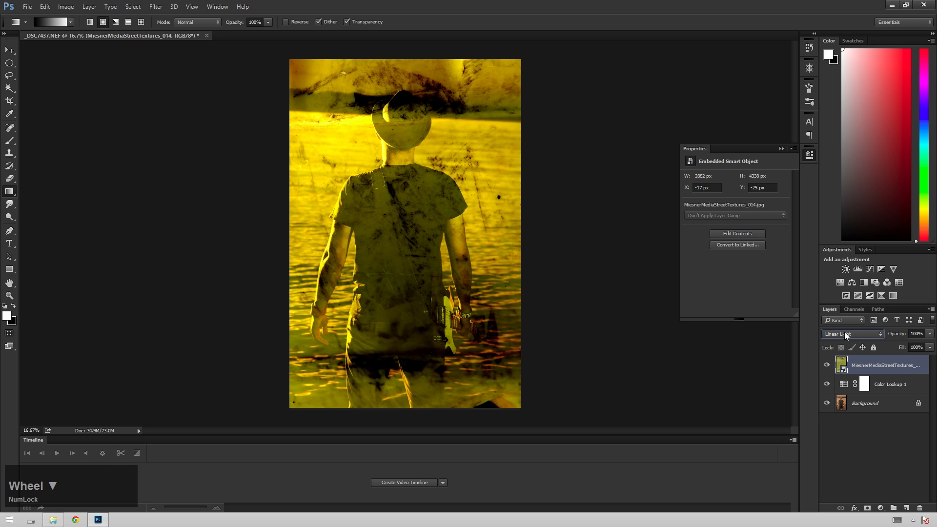
{"action": "left_click", "coordinate": [851, 334]}
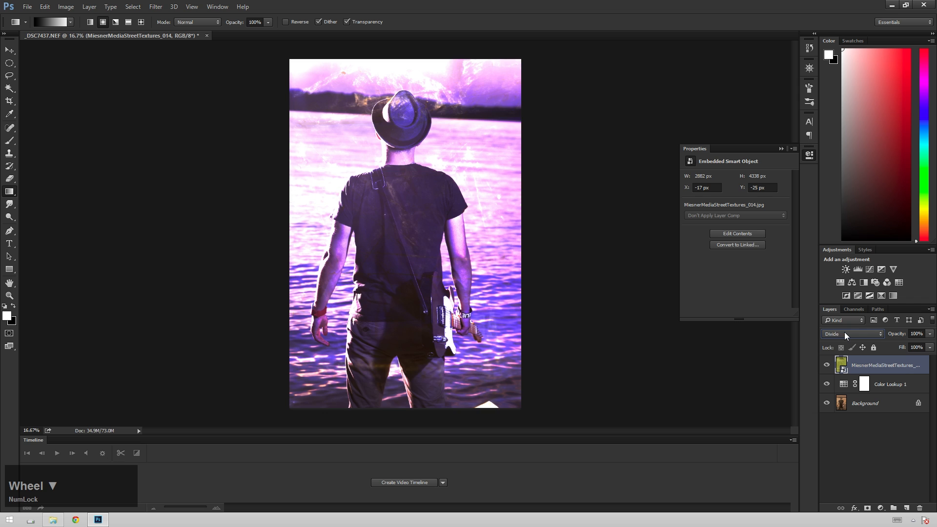
{"action": "left_click", "coordinate": [851, 334]}
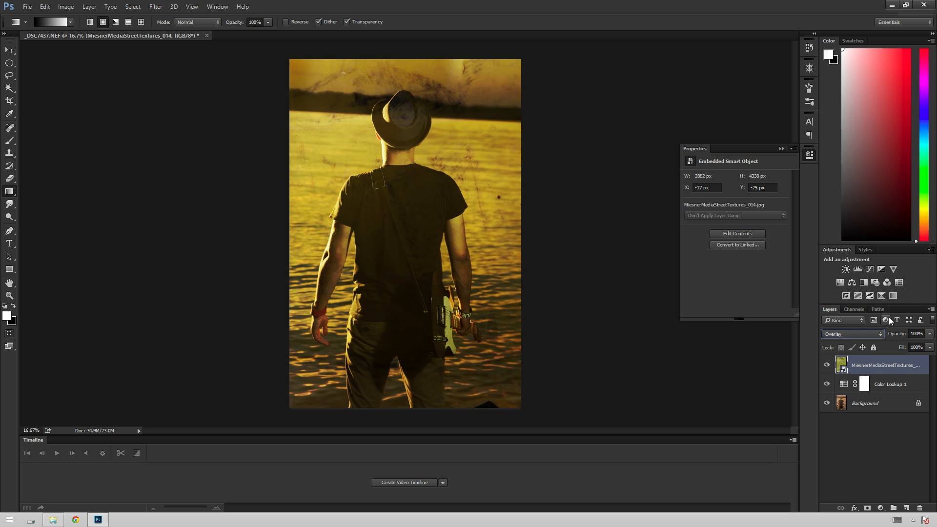
{"action": "left_click", "coordinate": [916, 334]}
{"action": "type", "text": "79"}
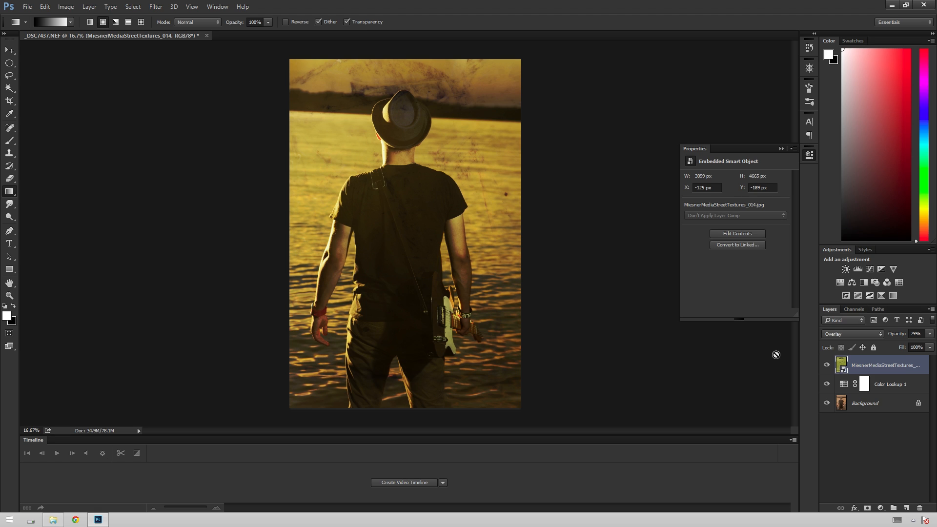
{"action": "mouse_move", "coordinate": [580, 76]}
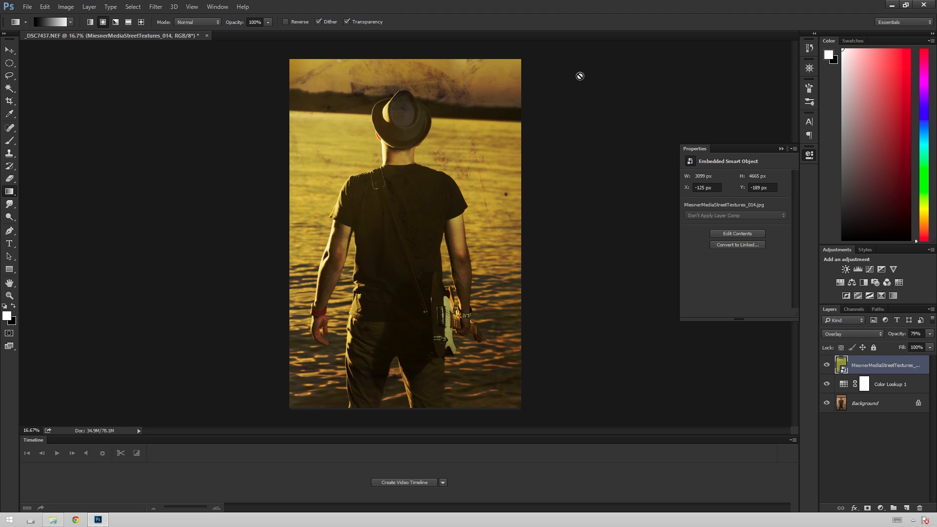